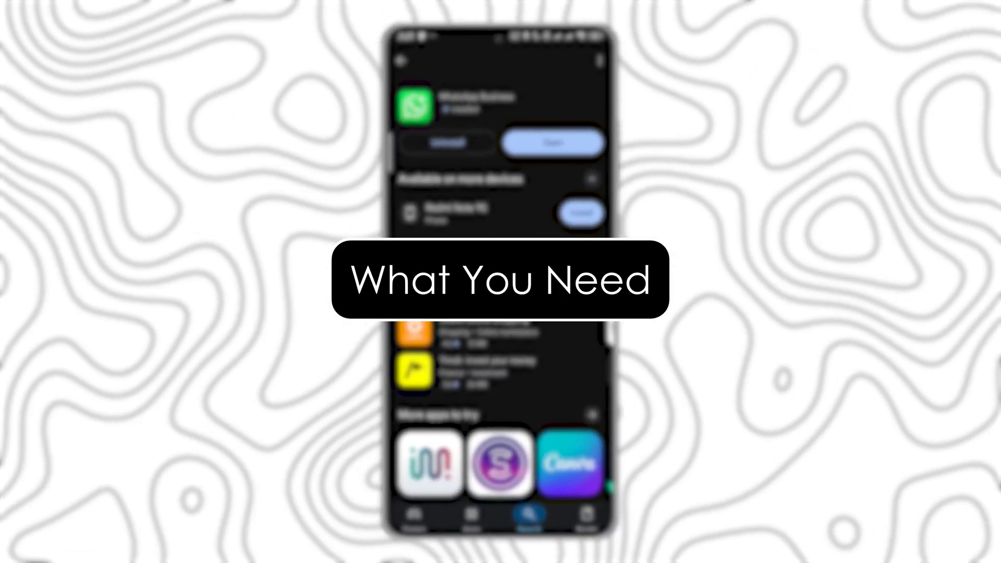
# Step: Search the Play Store for 'wha' and open the WhatsApp Business result
pyautogui.scroll(-3)
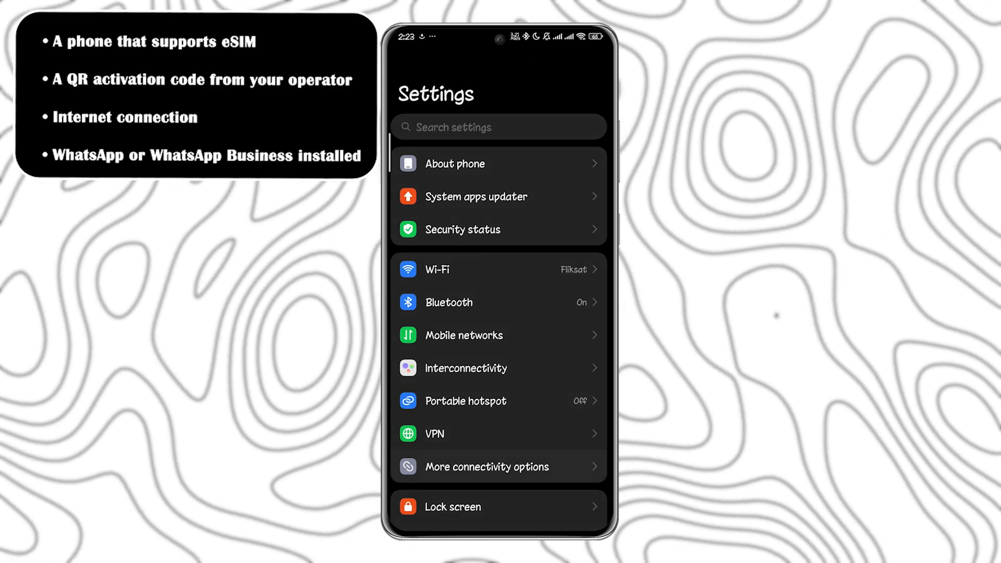
pyautogui.click(485, 466)
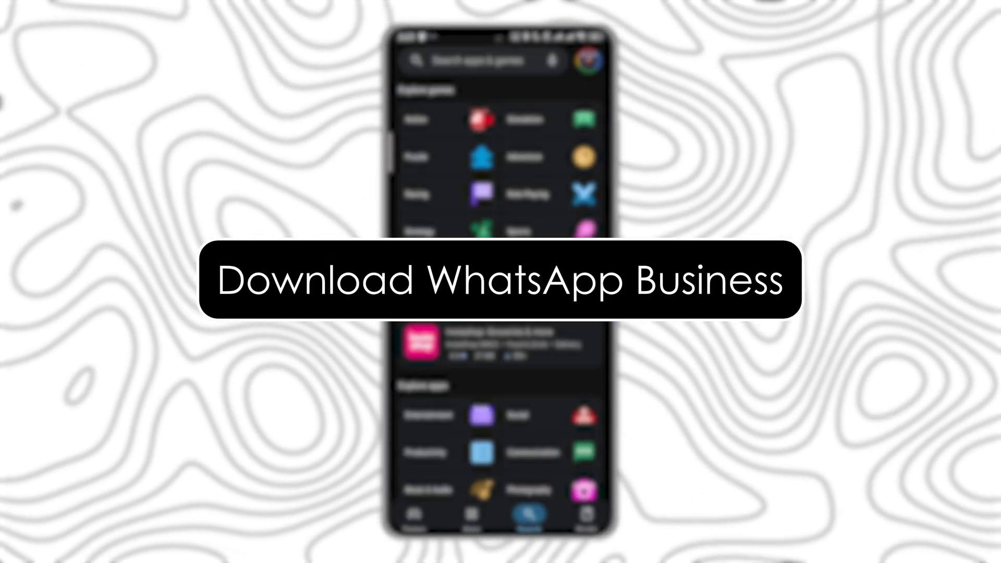
pyautogui.click(483, 60)
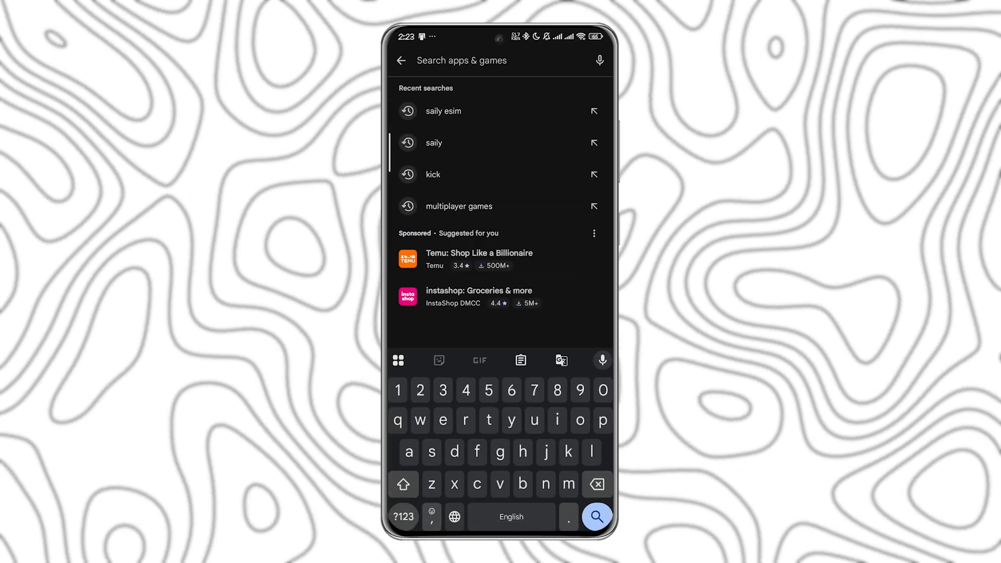
pyautogui.write('wha')
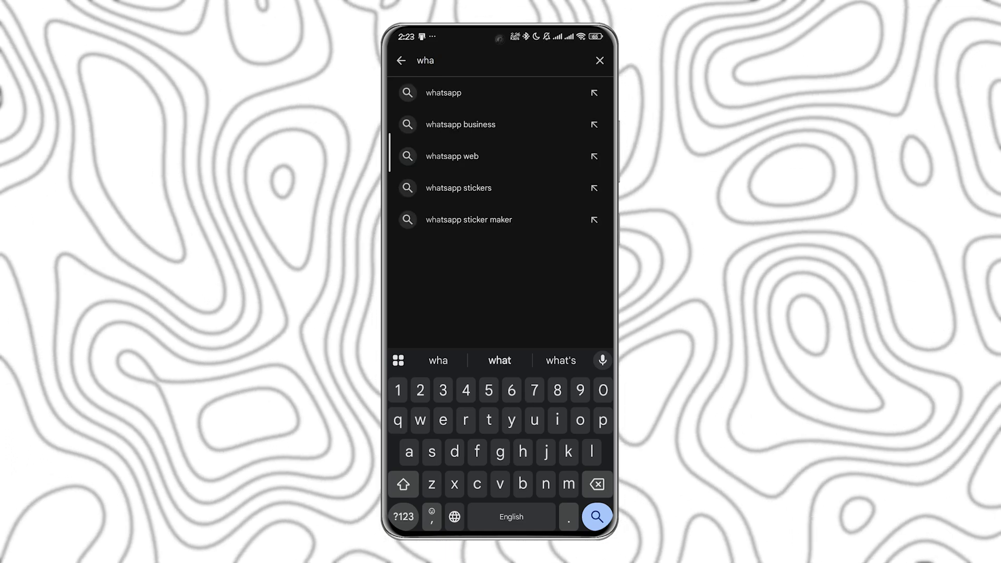
pyautogui.click(460, 124)
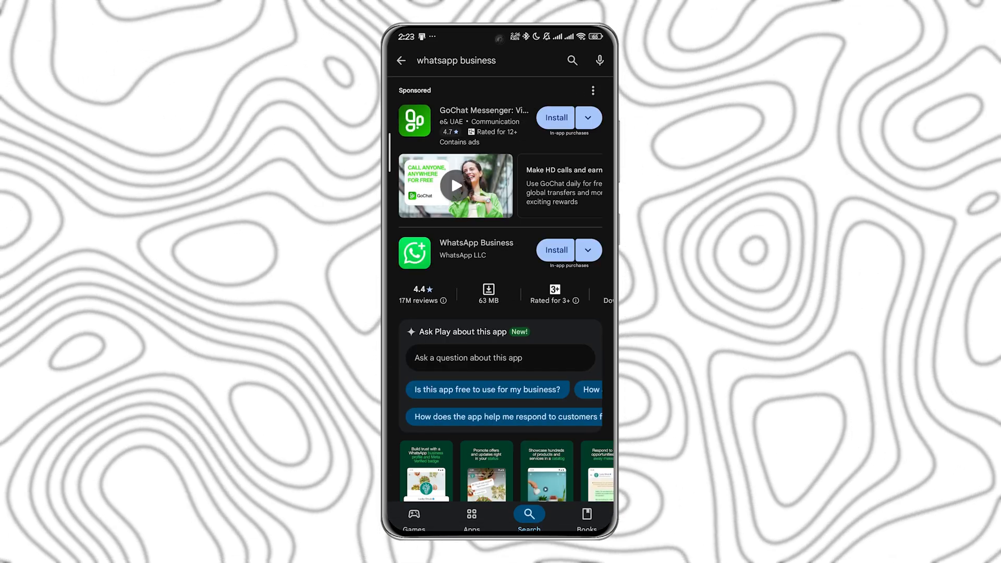
pyautogui.click(475, 249)
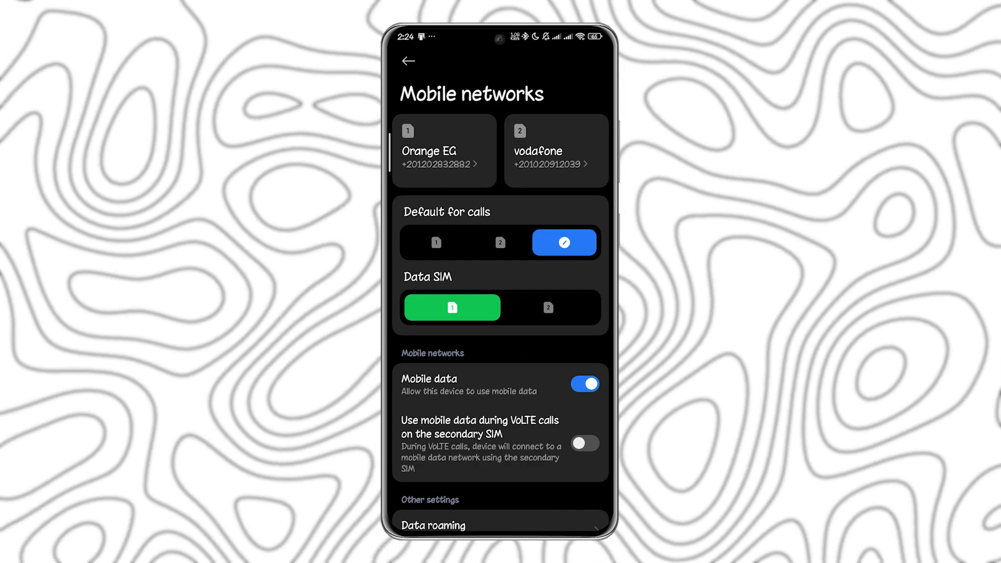
# Step: Scroll the Mobile networks page showing the Orange EG and vodafone SIMs
pyautogui.scroll(3)
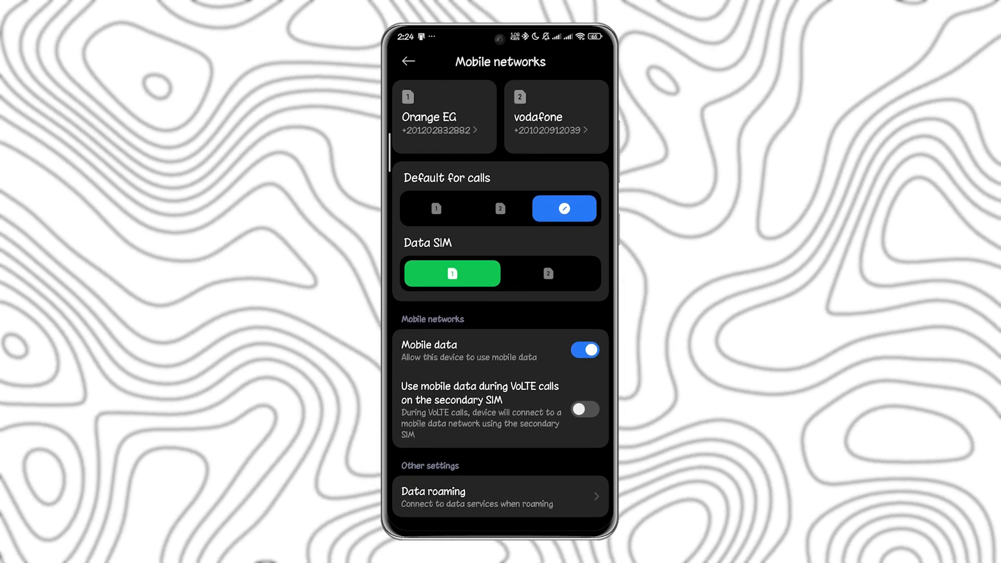
pyautogui.scroll(-3)
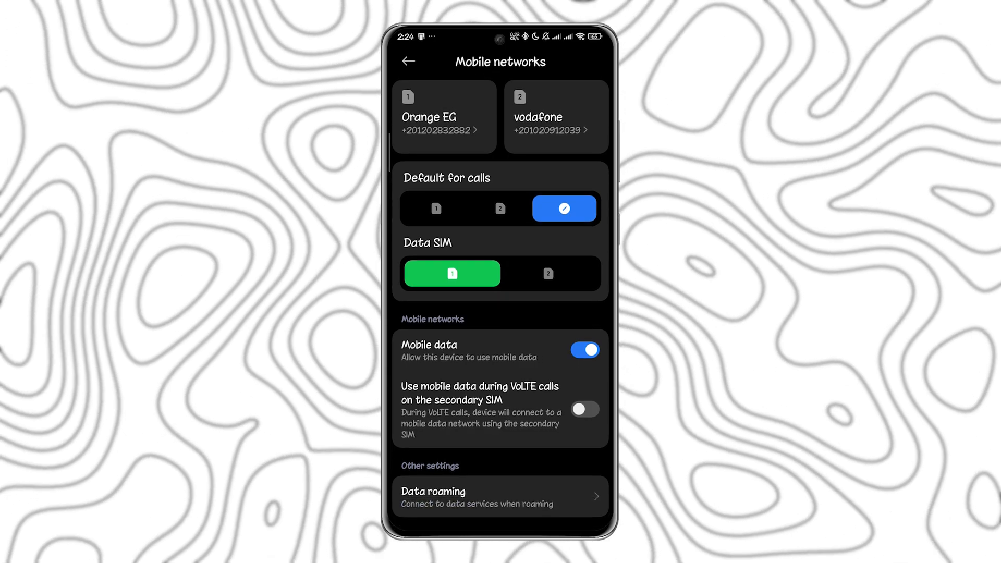
pyautogui.click(500, 497)
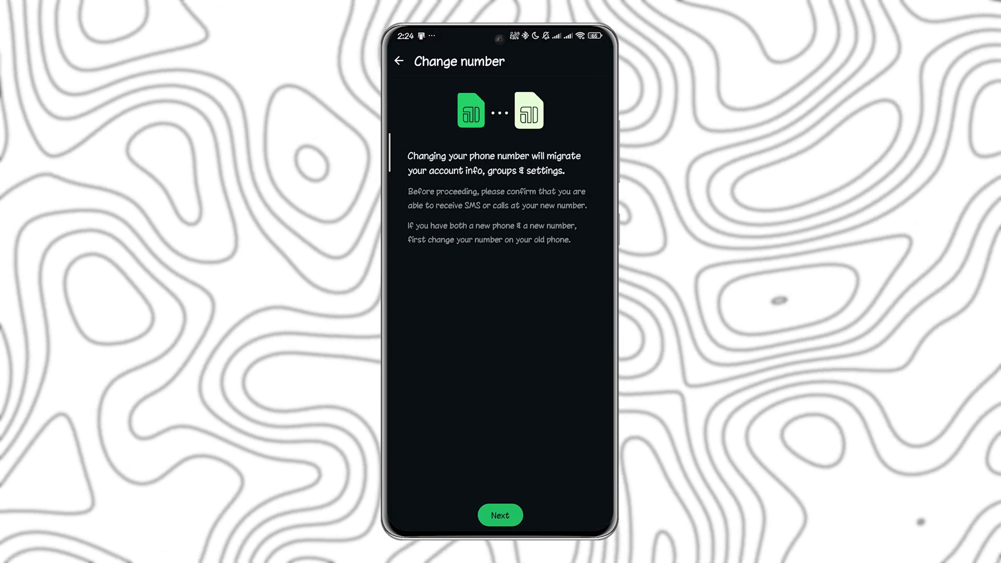
# Step: Continue past the Change number explanation and select the new phone number field
pyautogui.click(500, 515)
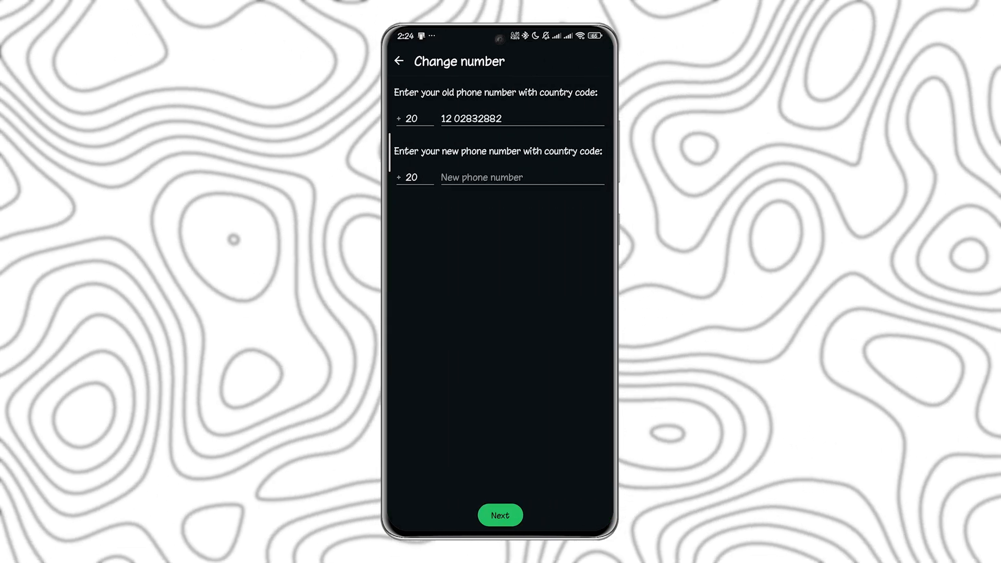
pyautogui.click(521, 177)
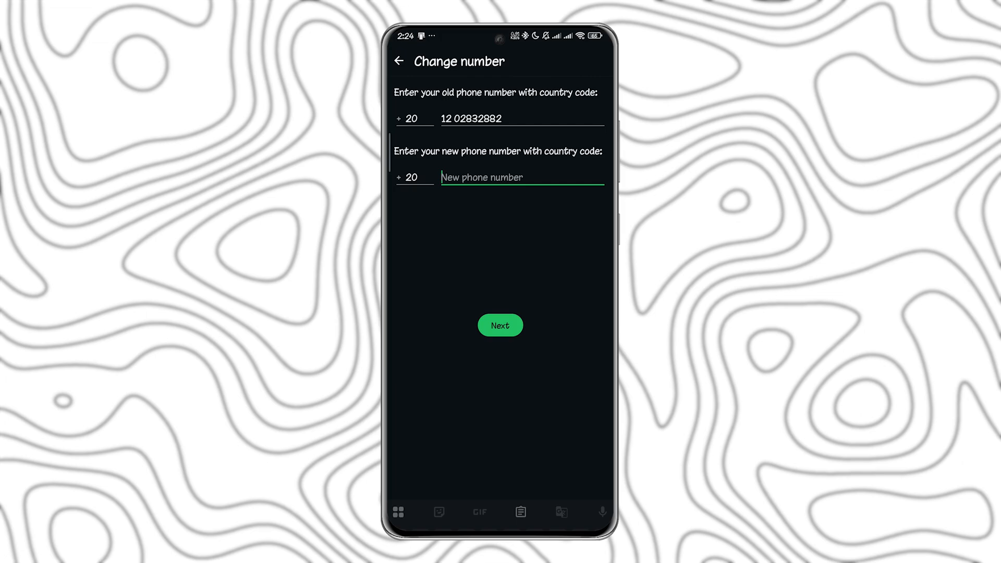
pyautogui.click(521, 177)
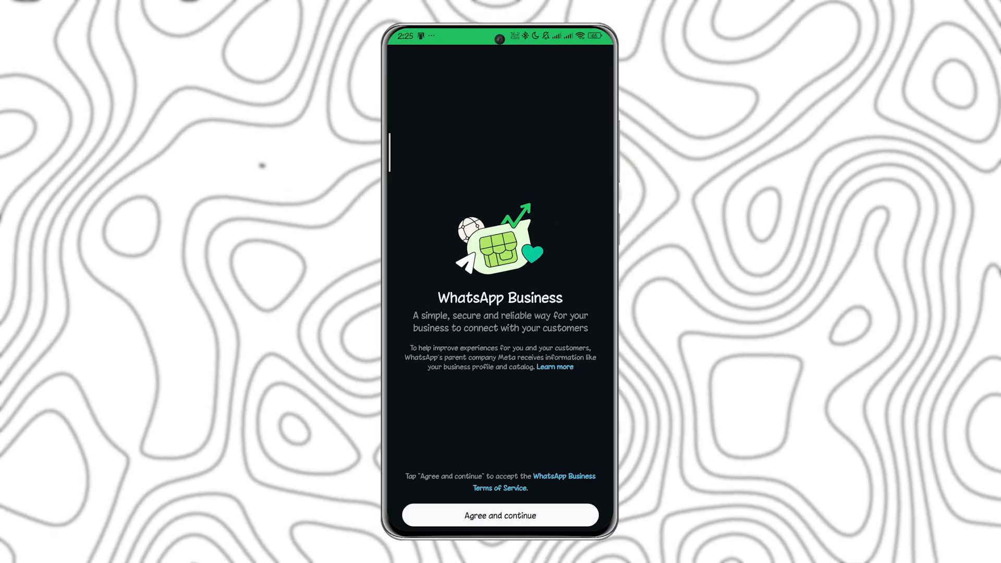
# Step: Agree to the WhatsApp Business terms and choose Use a different number
pyautogui.click(500, 515)
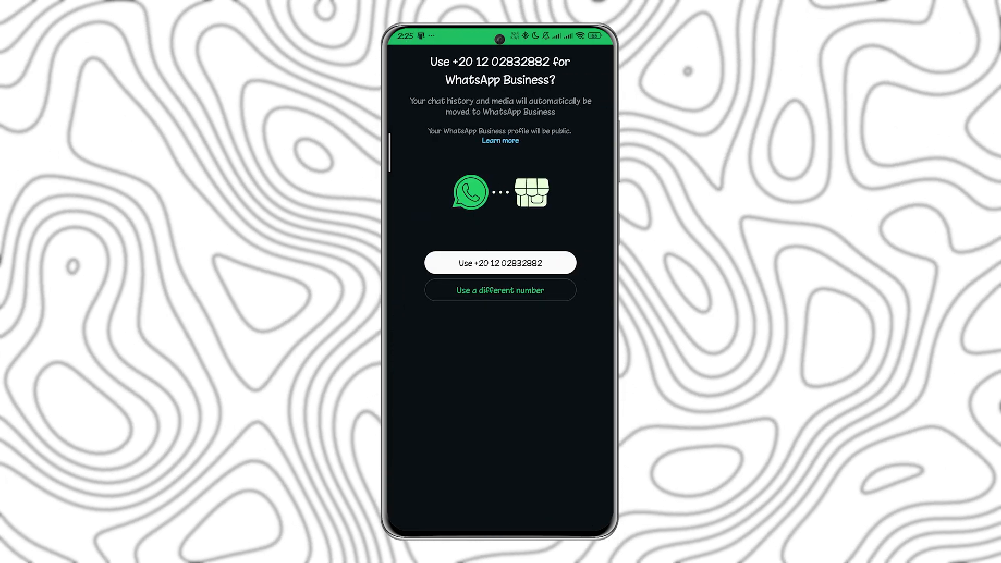
pyautogui.click(500, 290)
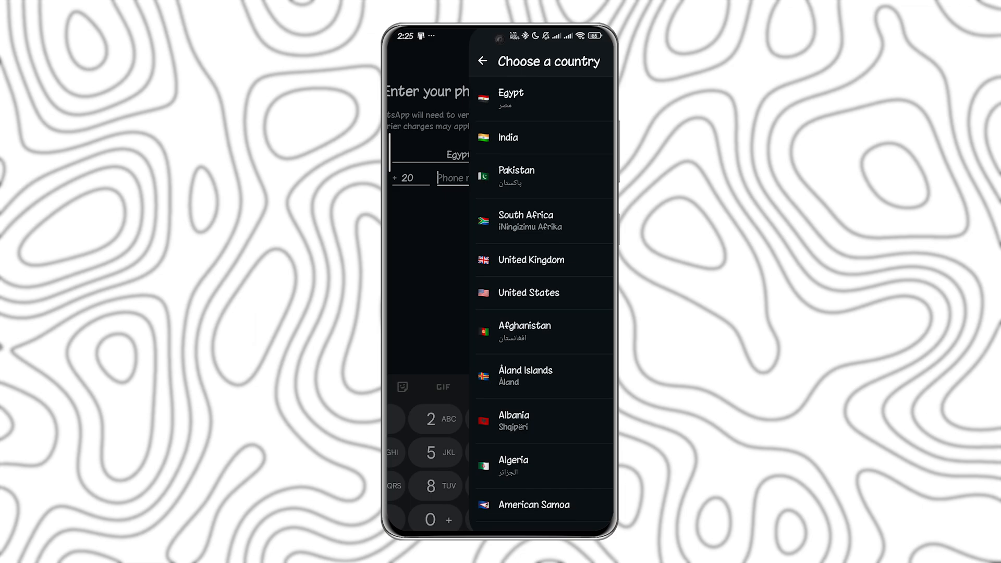
pyautogui.scroll(-3)
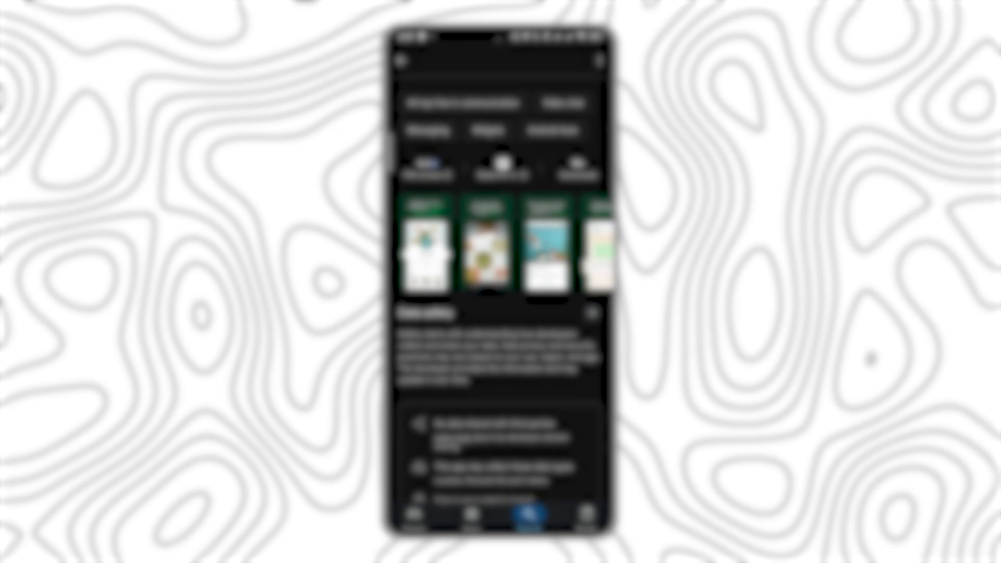
# Step: Scroll the WhatsApp Business listing to its About this app and screenshots
pyautogui.scroll(-3)
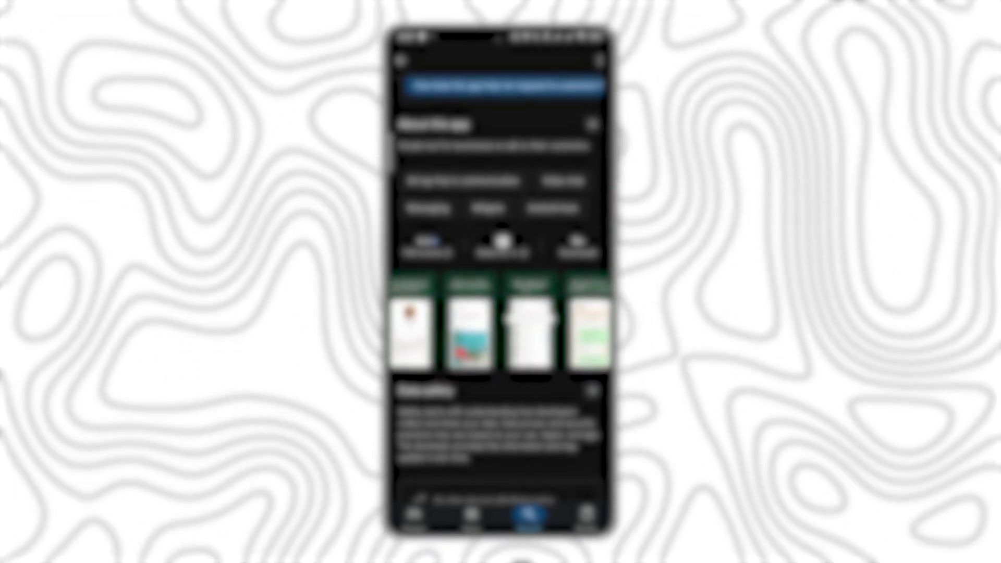